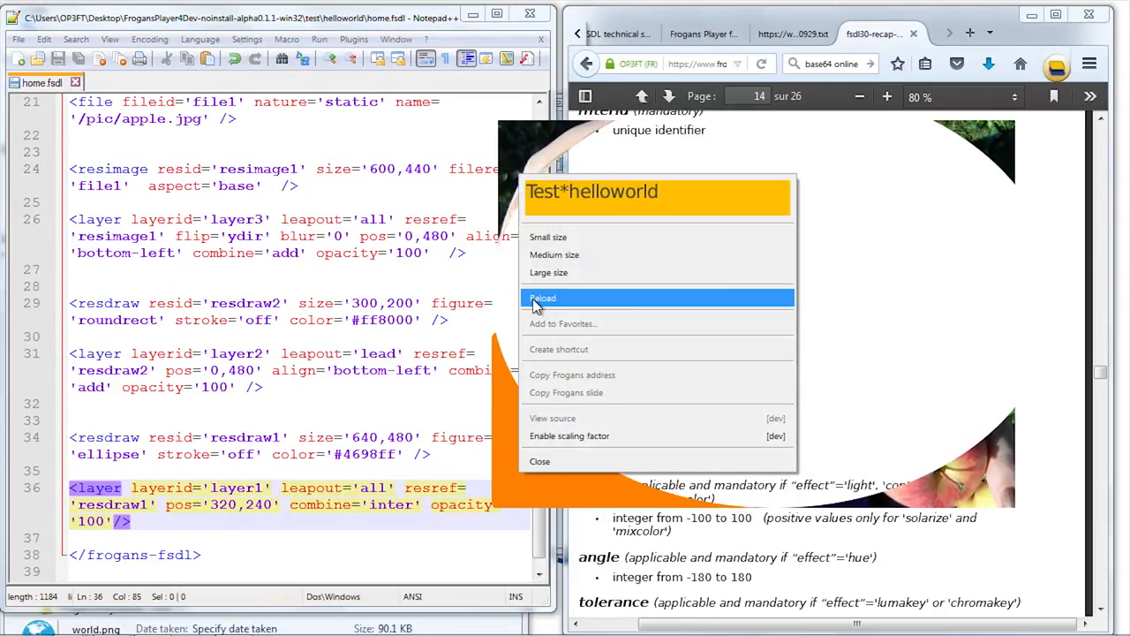
- Reload the helloworld slide to show the apple photo clipped to an ellipse with the orange shape
left_click(542, 298)
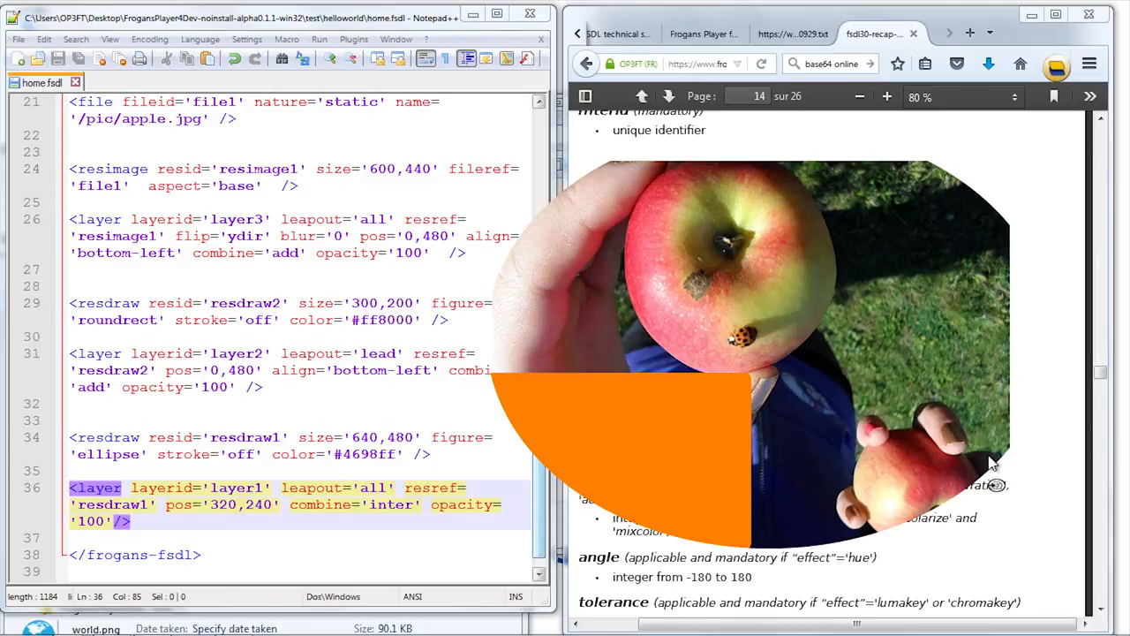
mouse_move(877, 359)
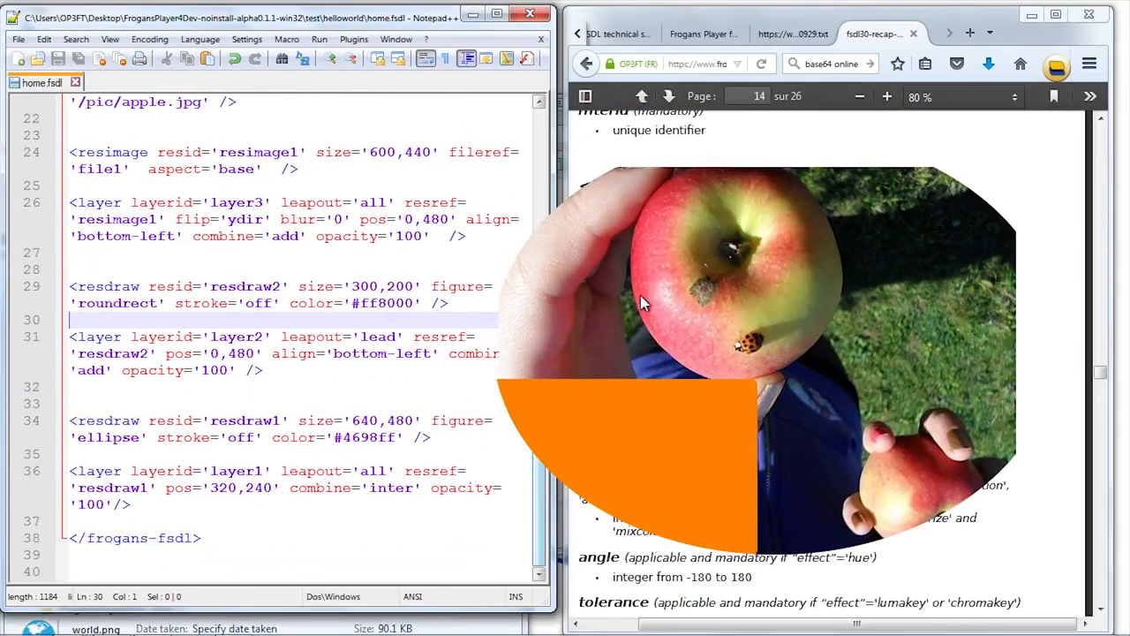
mouse_move(702, 290)
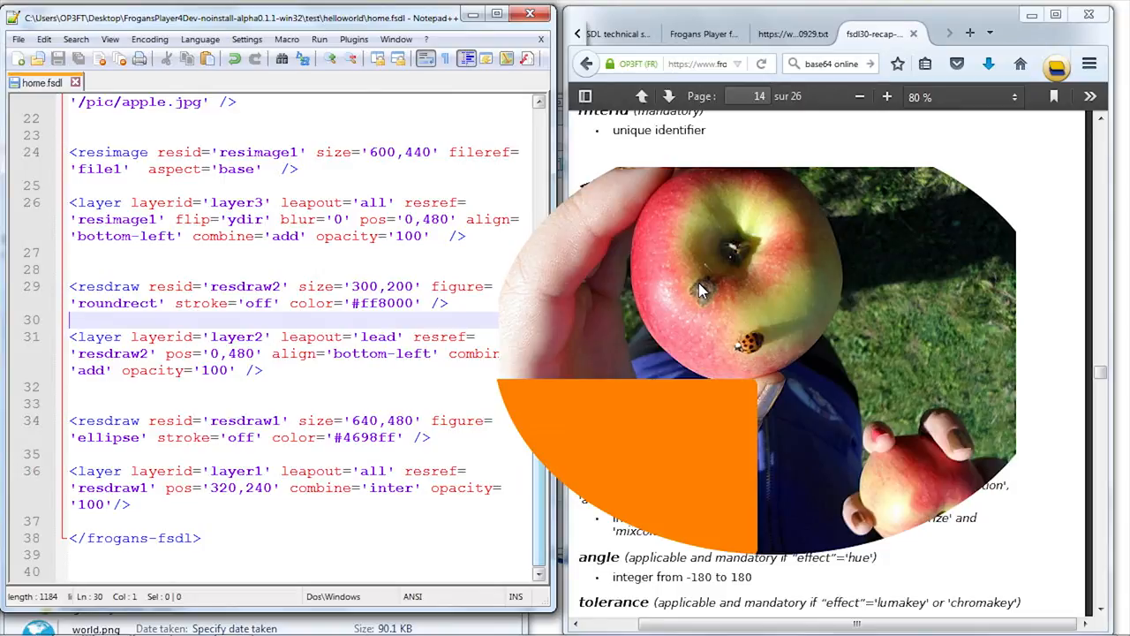